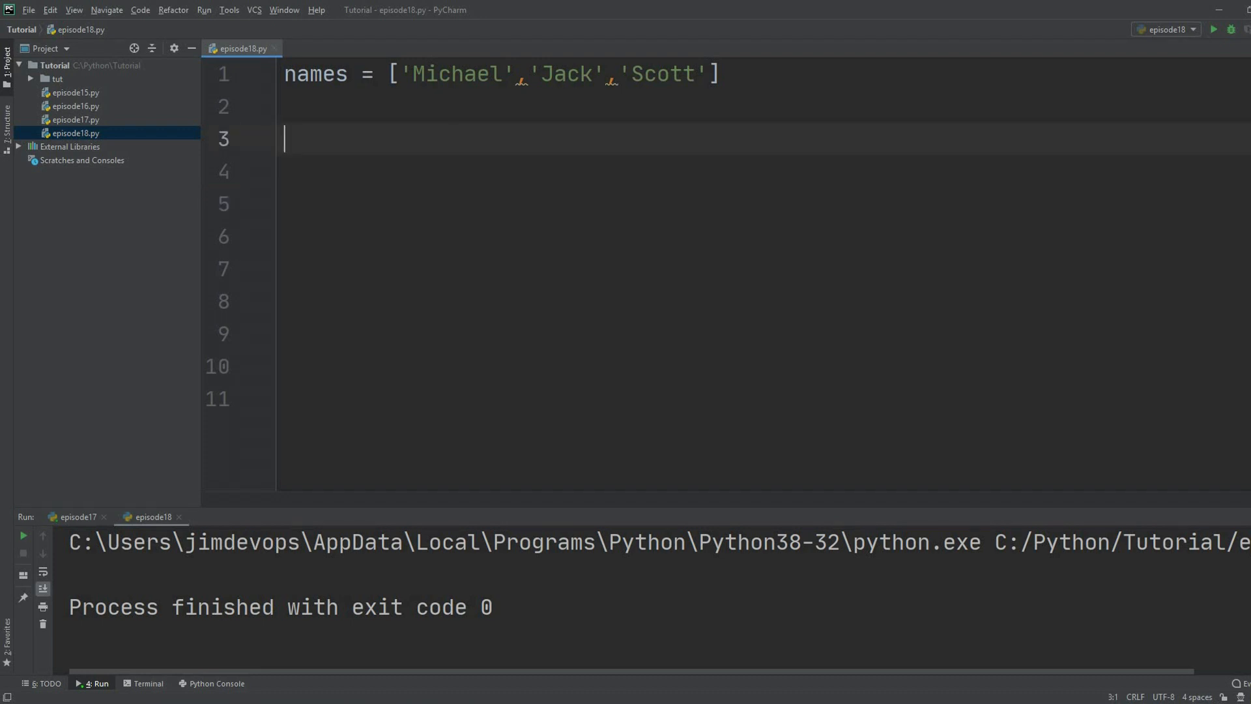
# Type the loop header pieces 'for name in names' on line 3.
pyautogui.write('names')
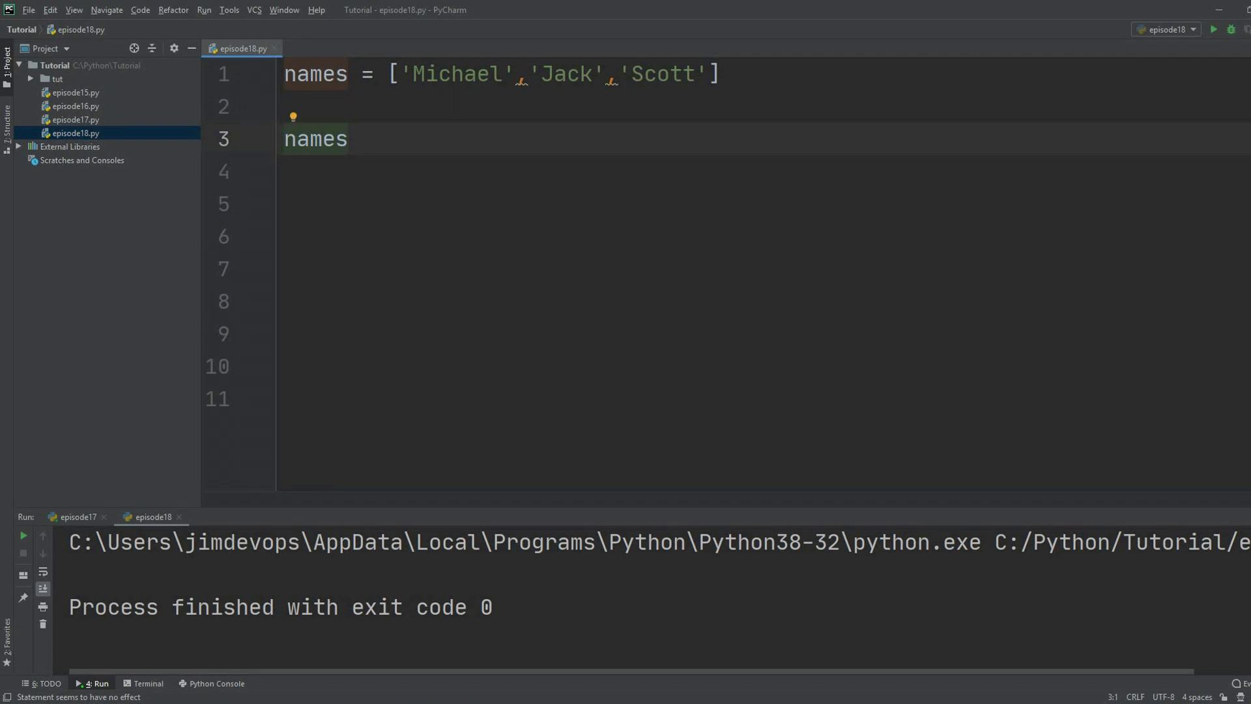
pyautogui.write('in')
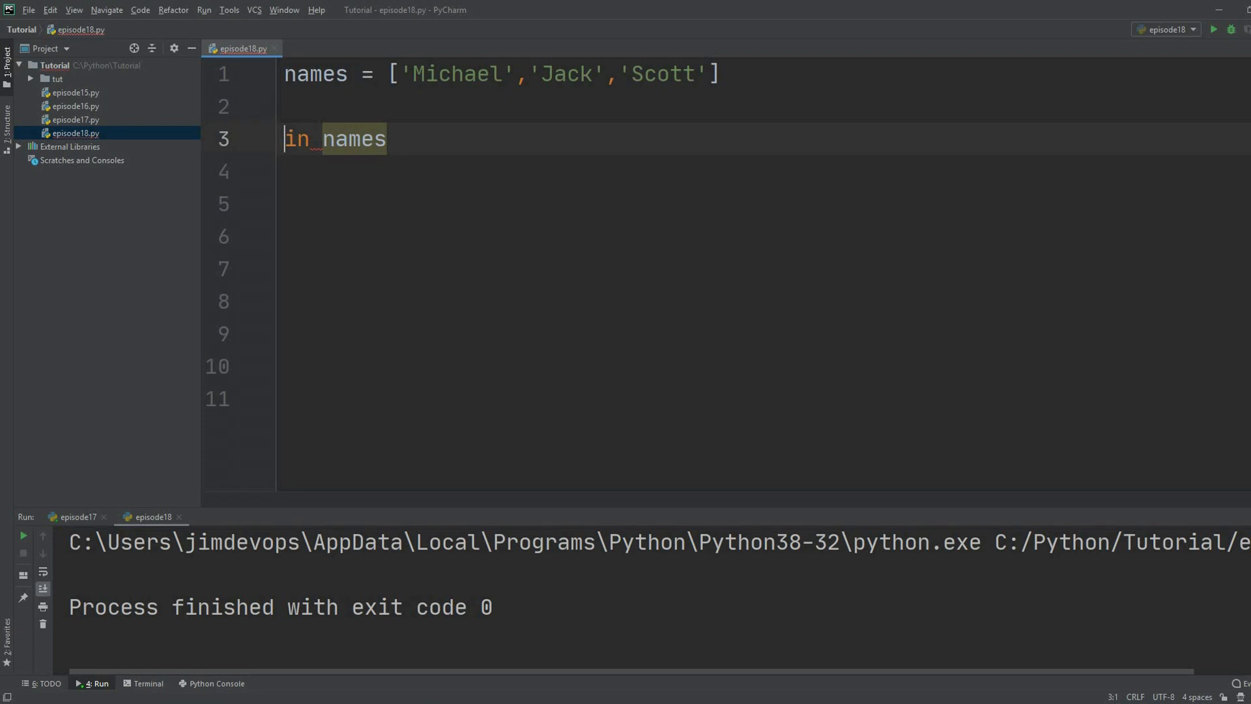
pyautogui.write('name')
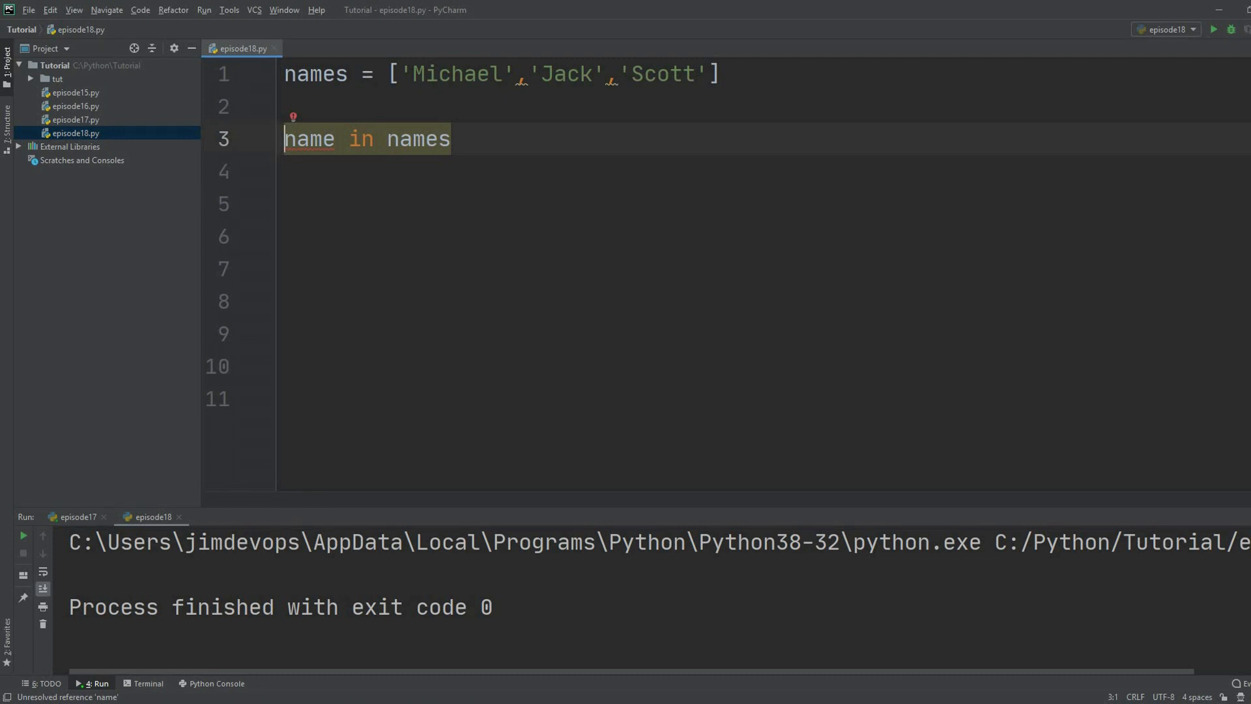
pyautogui.write('fo')
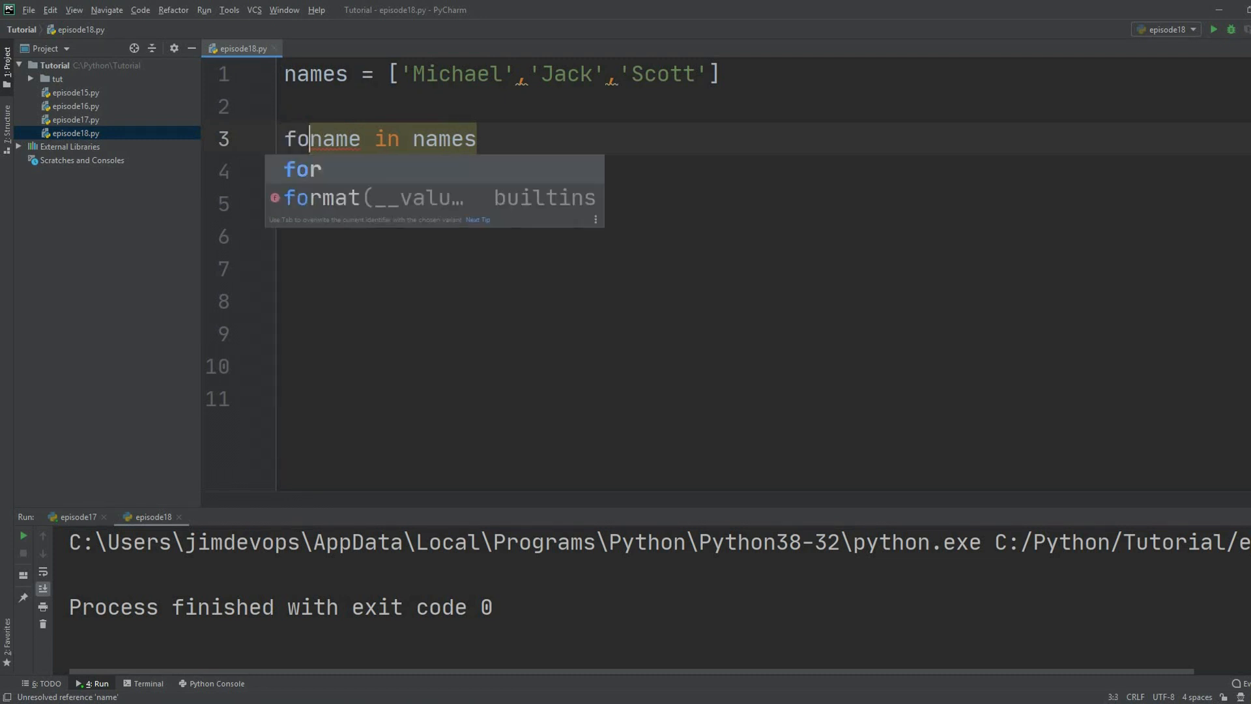
# Finish the 'for name in names:' header and add an indented print() body.
pyautogui.press('Tab')
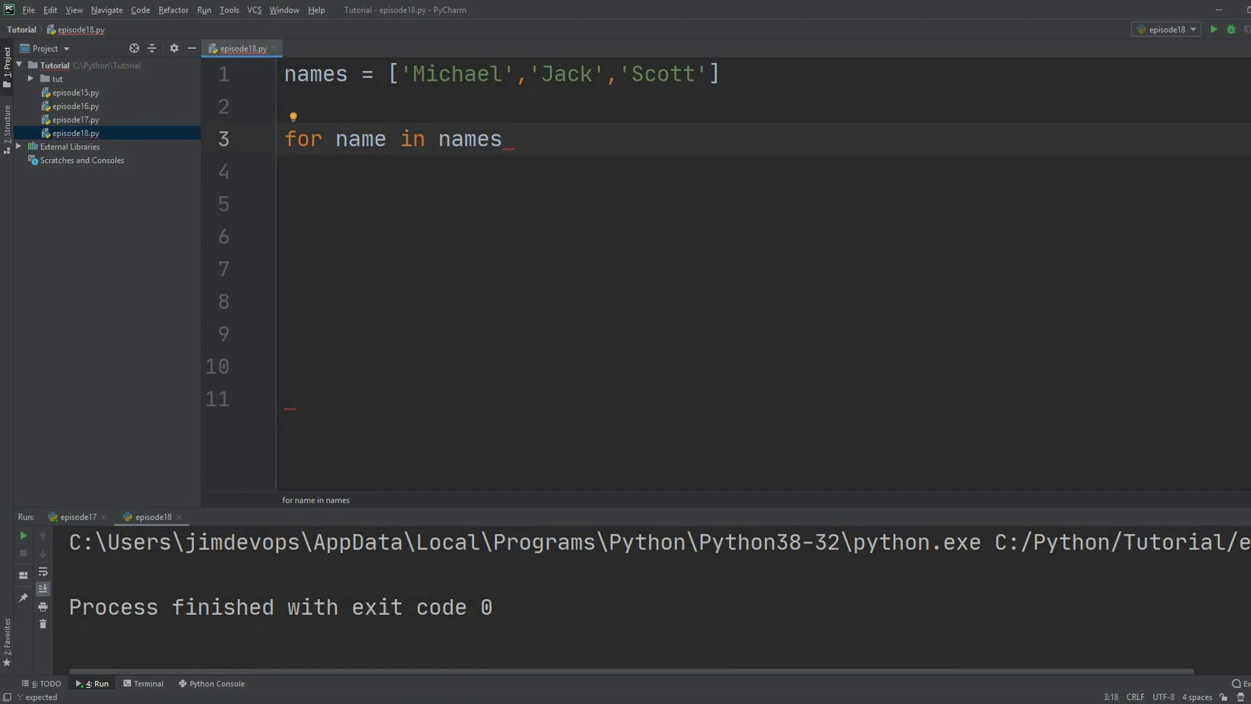
pyautogui.write(':')
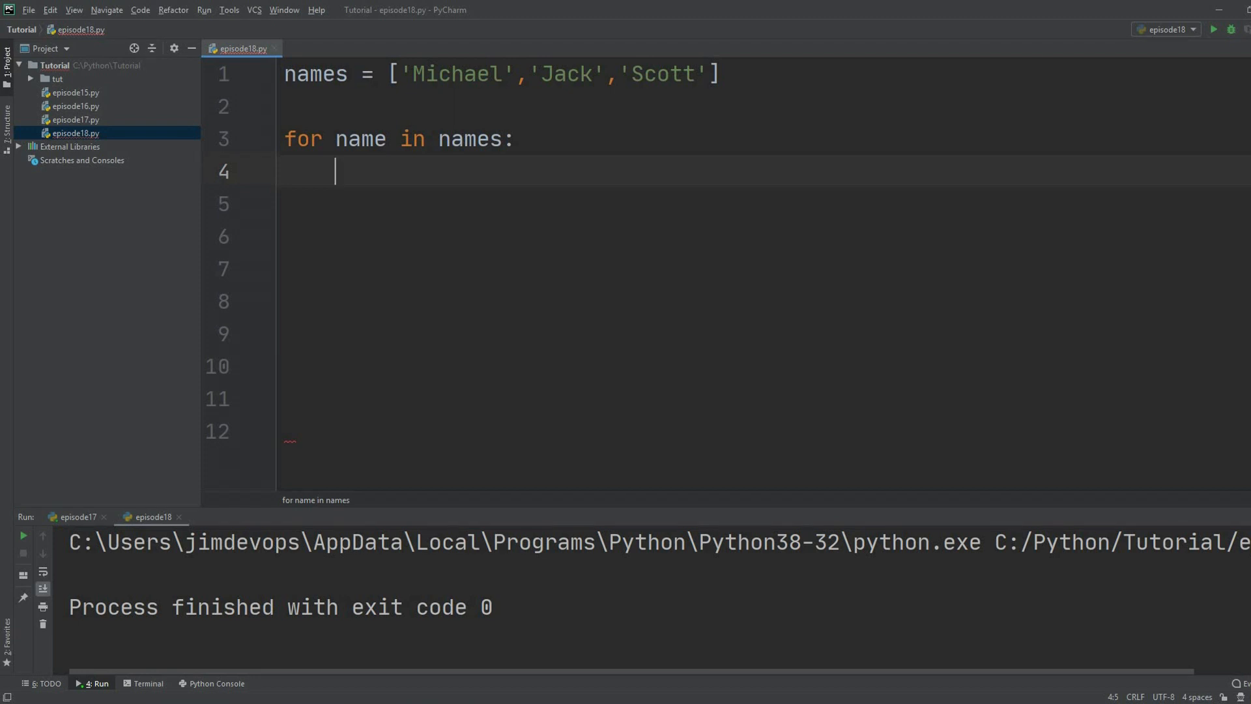
pyautogui.write('print(')
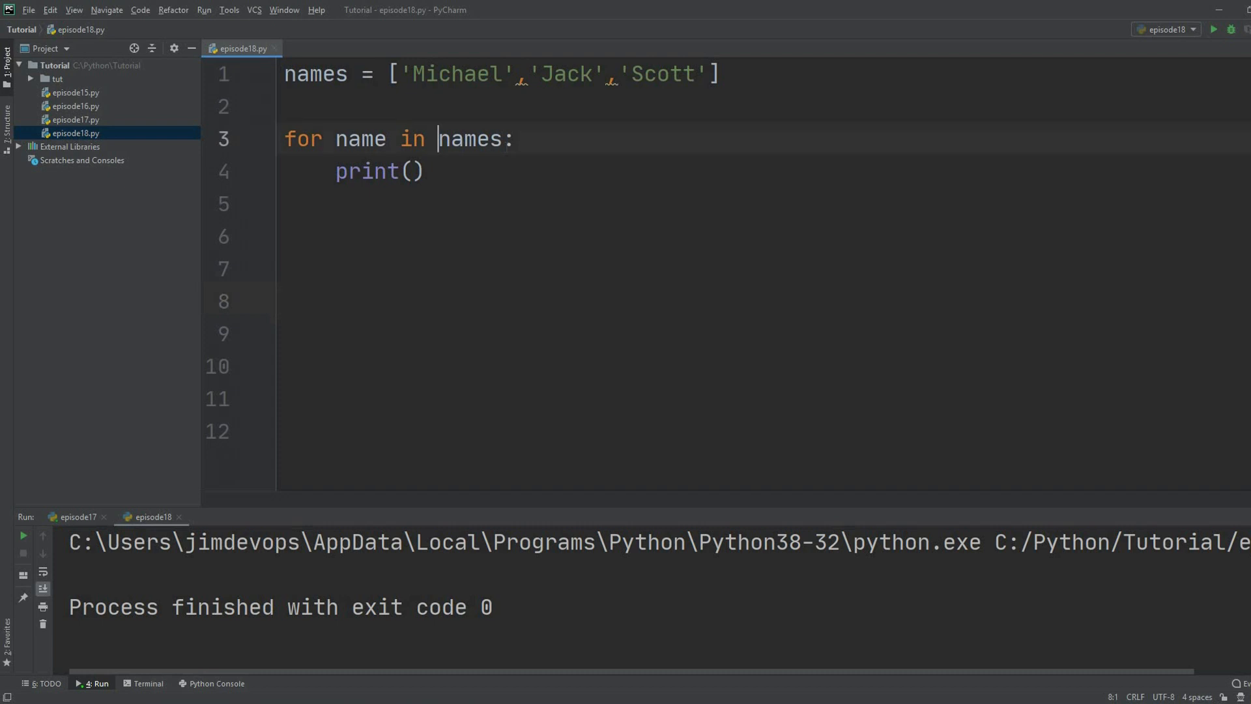
# Pass the name variable as the print() argument inside the loop.
pyautogui.click(475, 139)
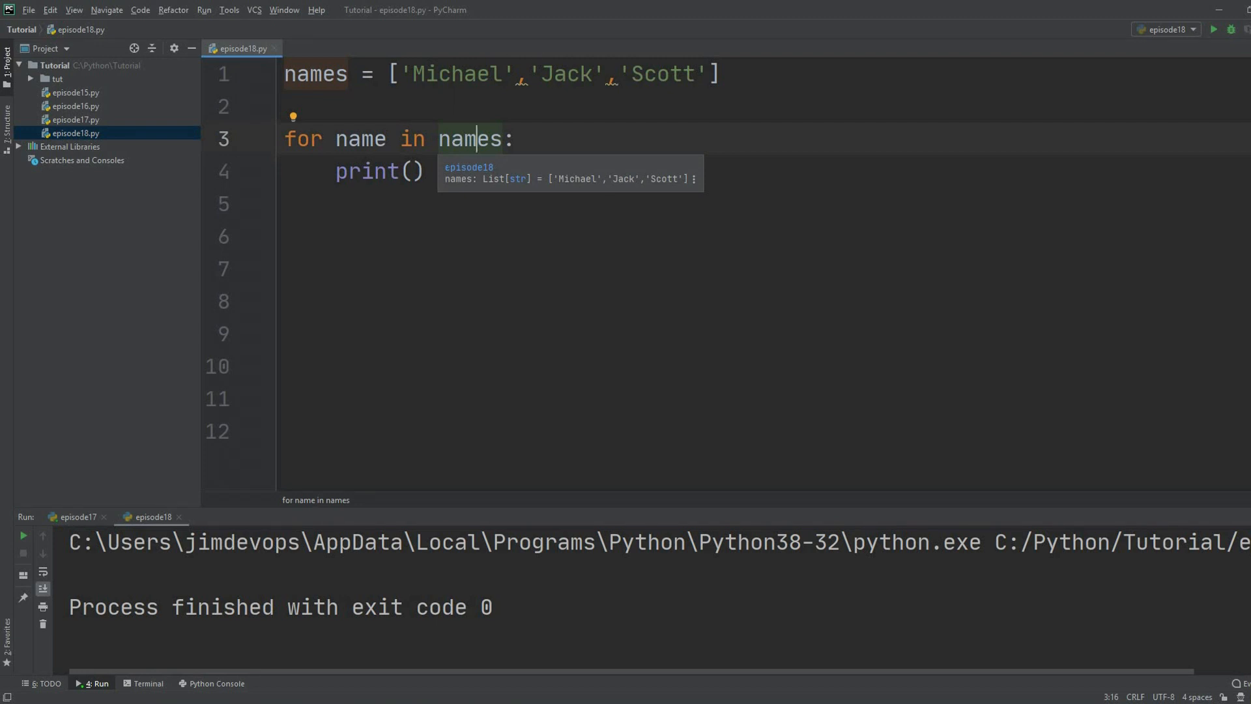
pyautogui.click(409, 172)
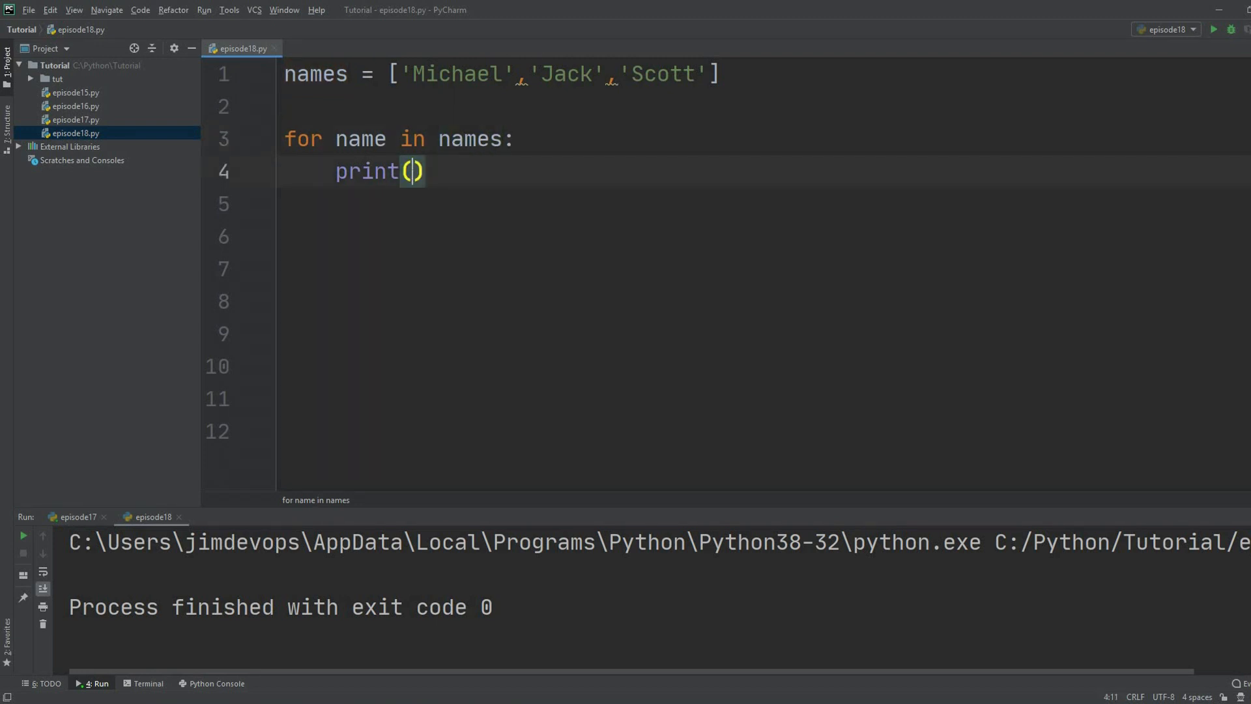
pyautogui.write('name')
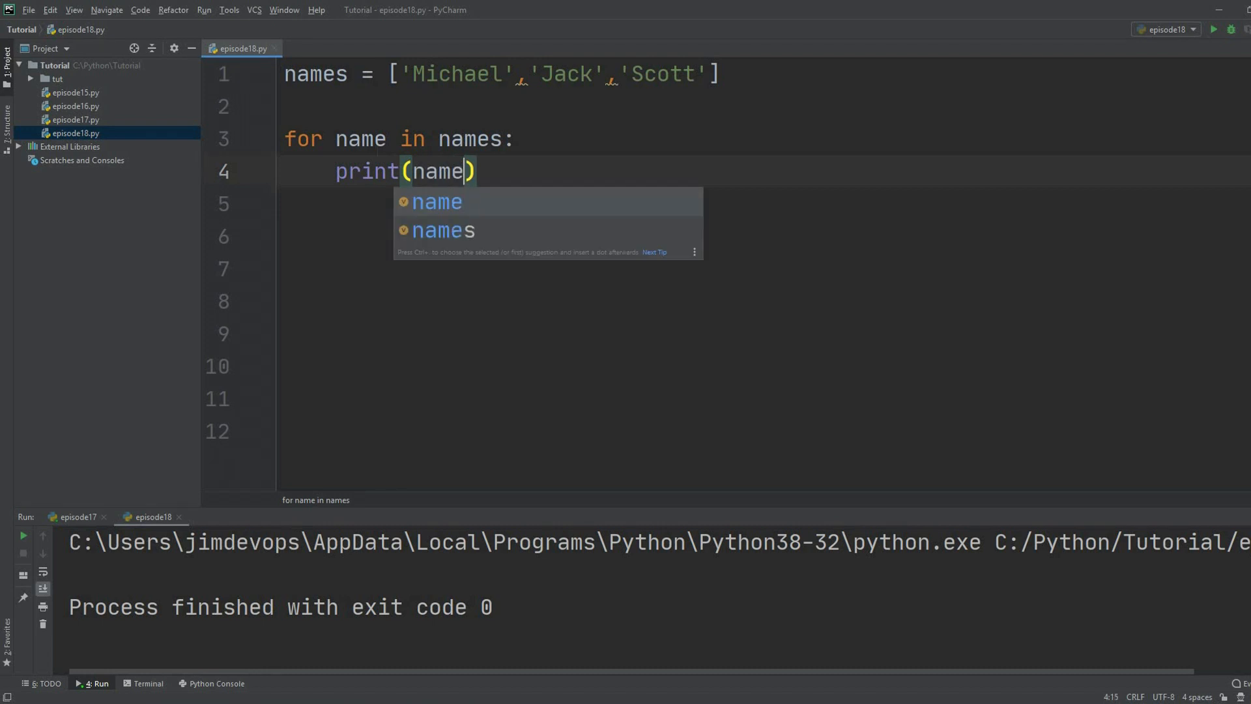
pyautogui.doubleClick(442, 170)
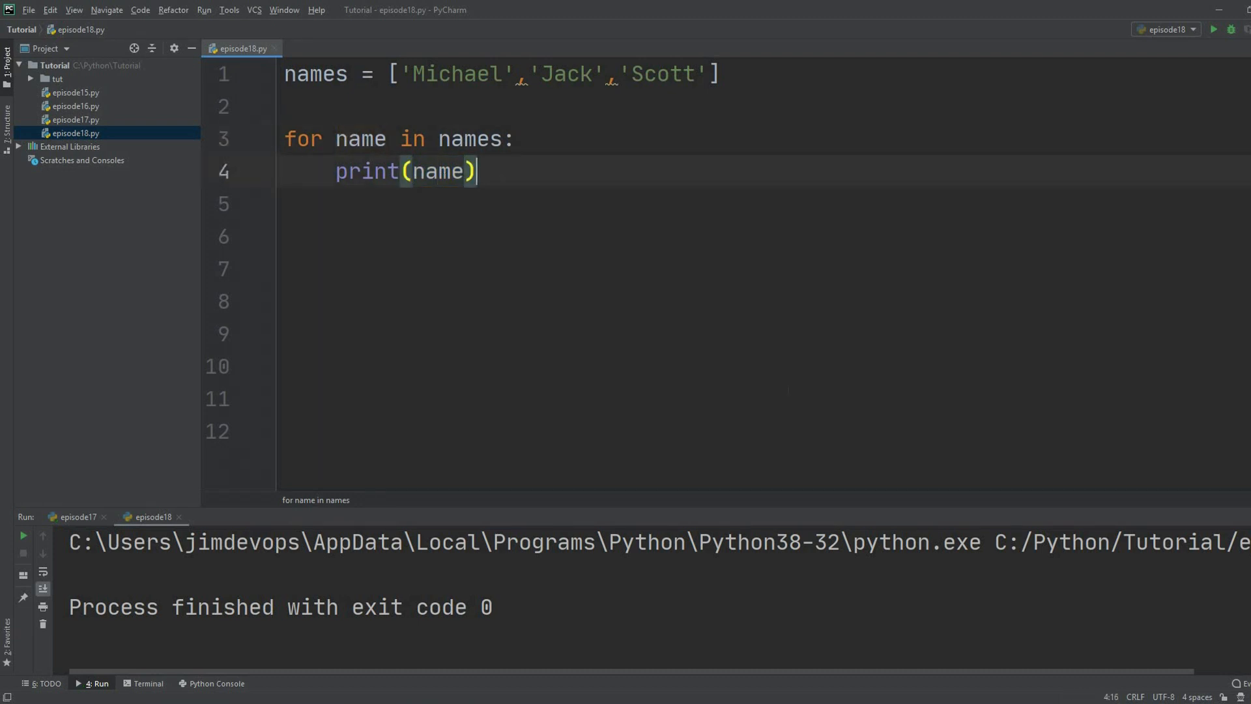
pyautogui.moveTo(845, 507)
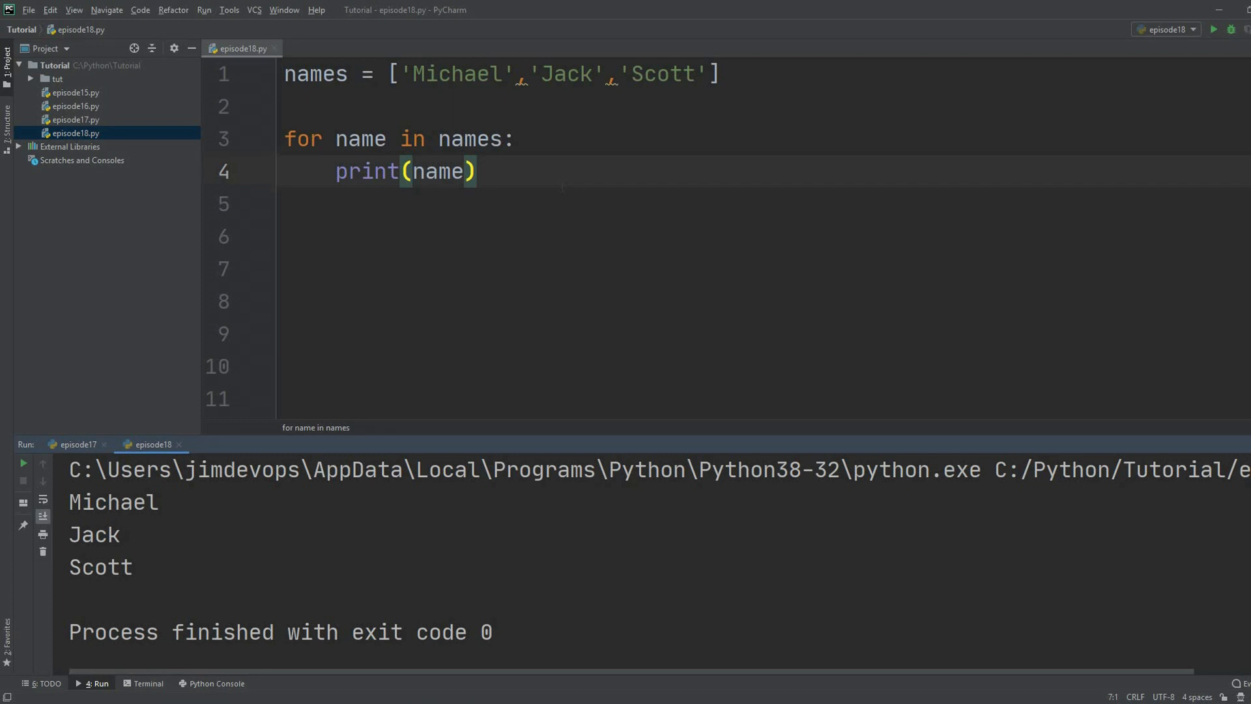
pyautogui.click(438, 172)
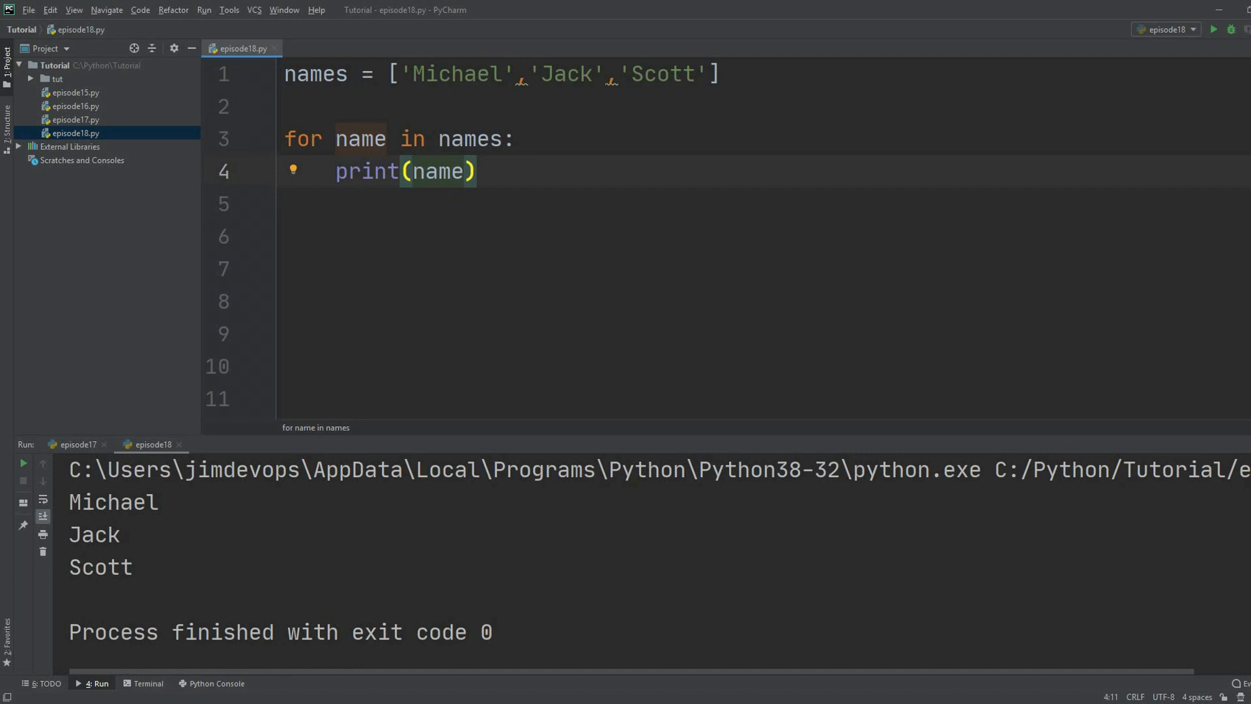
# Change the print argument to the f-string f'{name} is a great player'.
pyautogui.write('f')
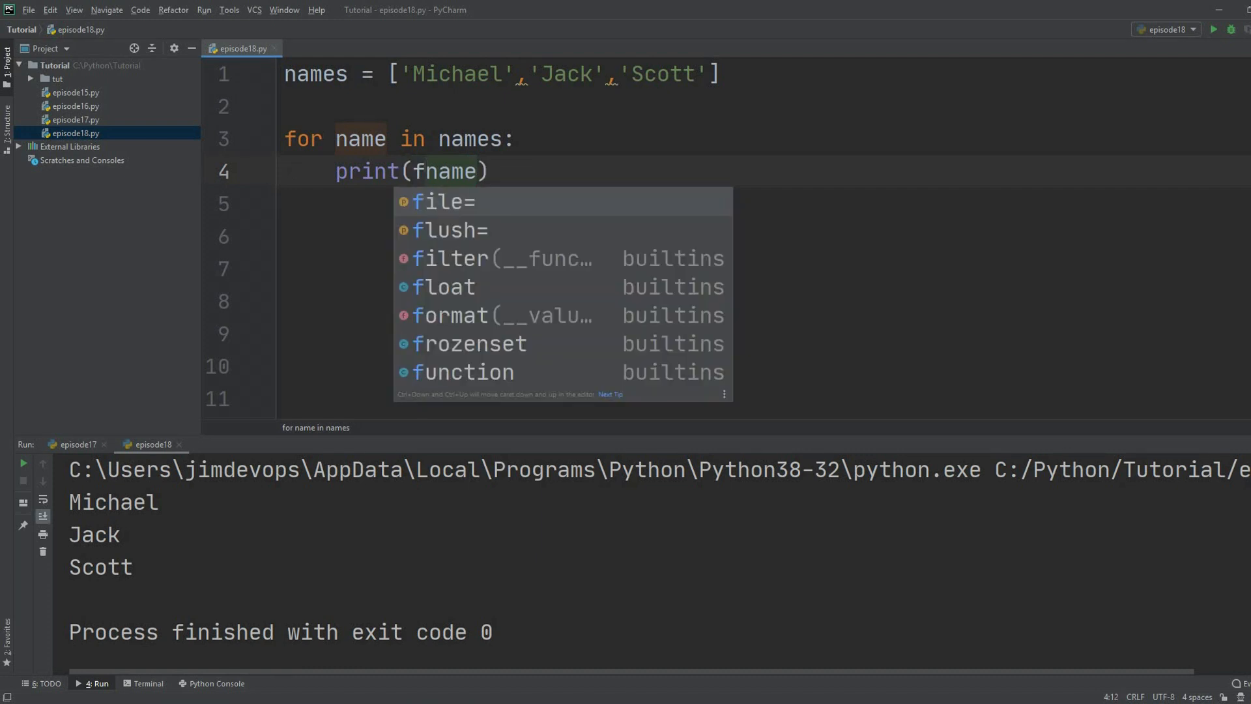
pyautogui.write("'")
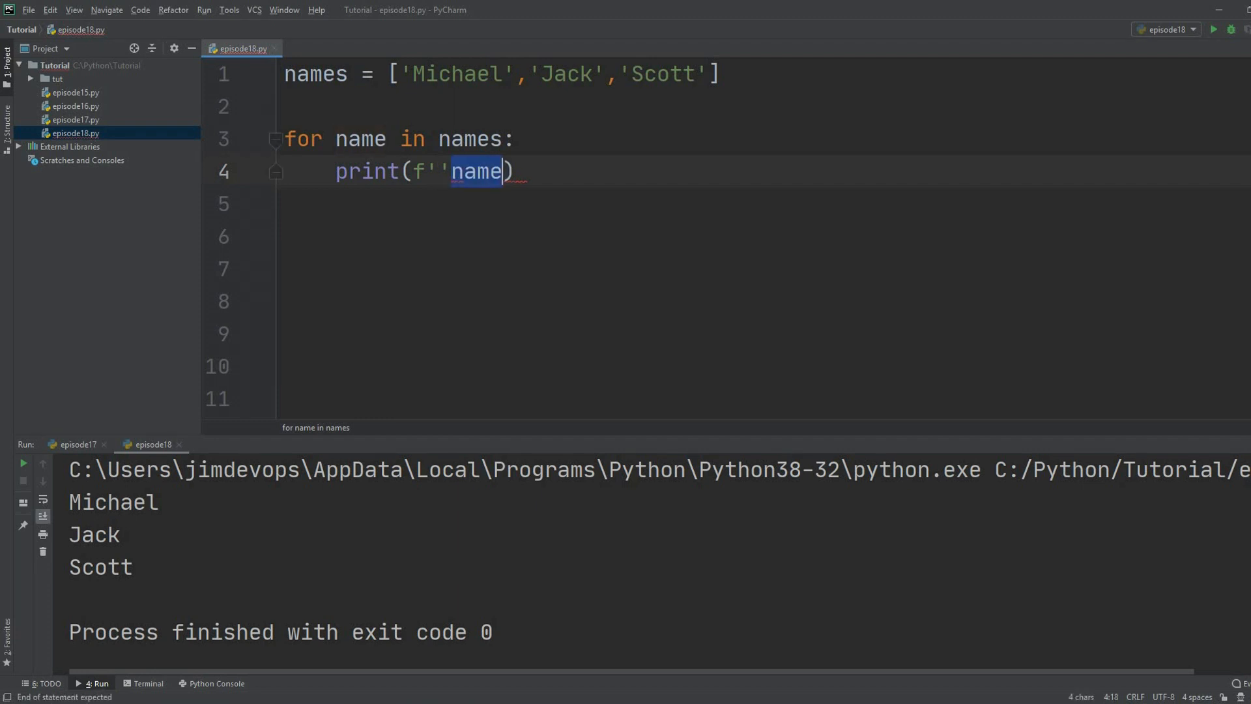
pyautogui.press('Delete')
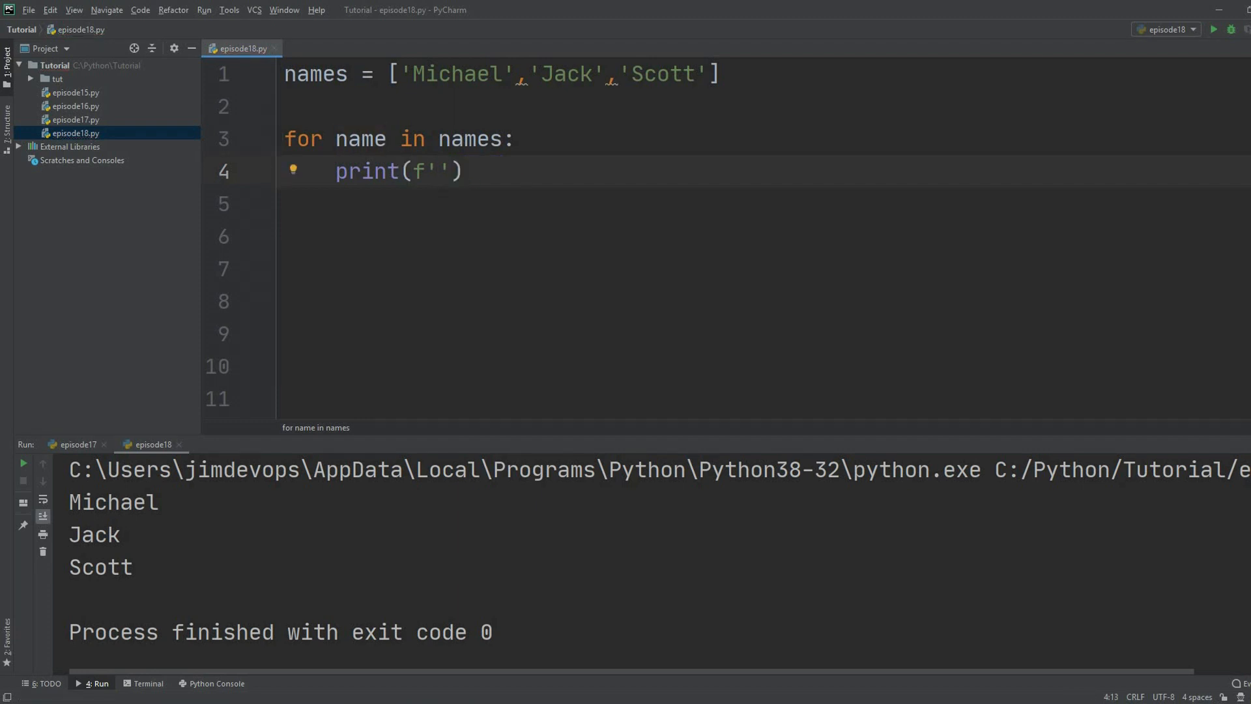
pyautogui.write('{}')
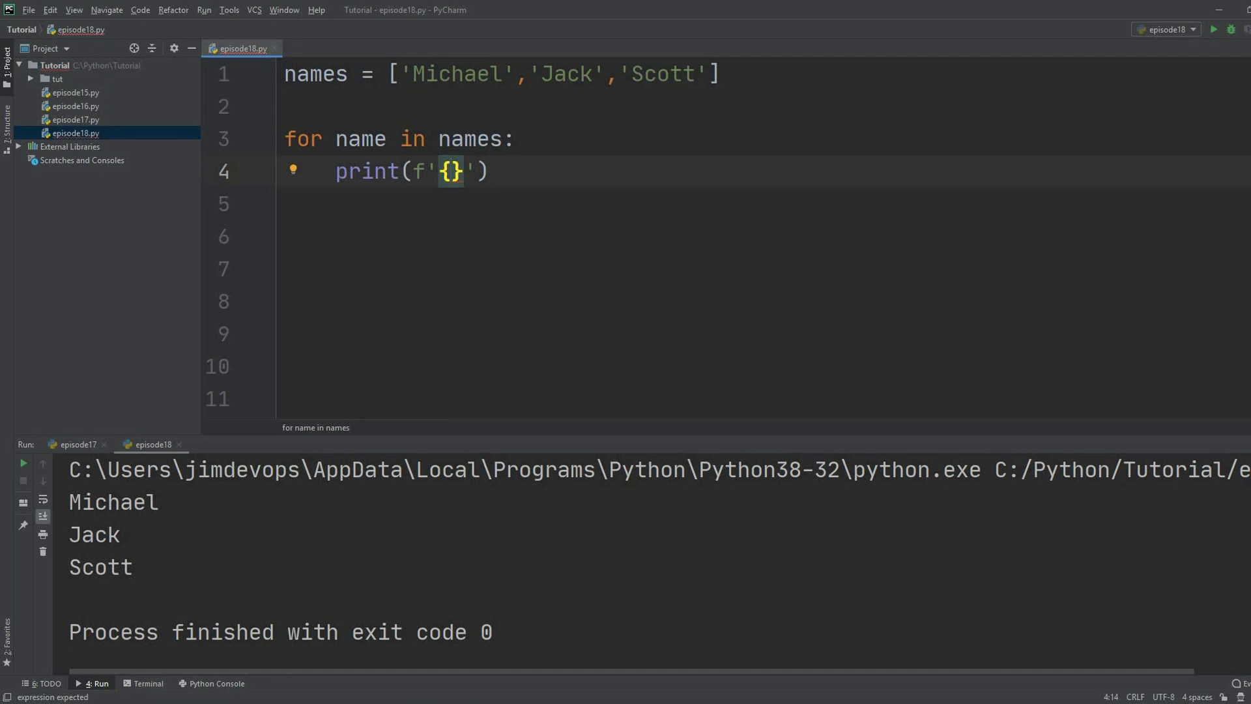
pyautogui.write('name')
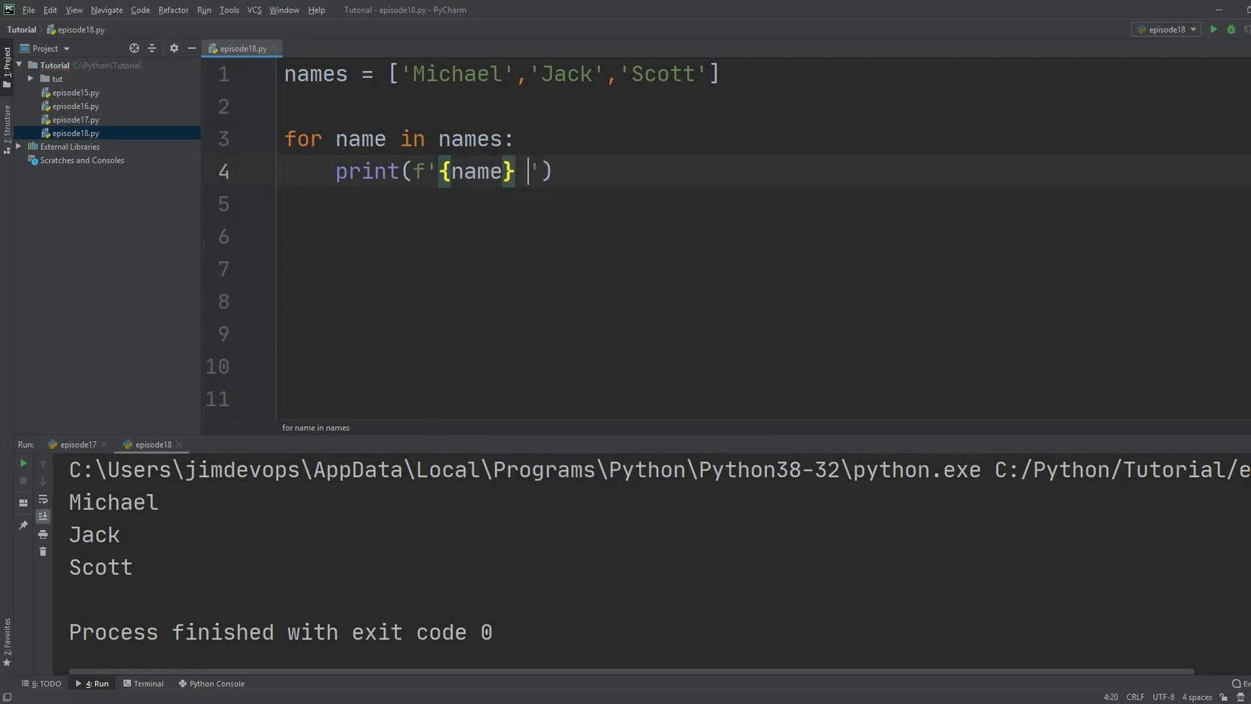
pyautogui.write('i')
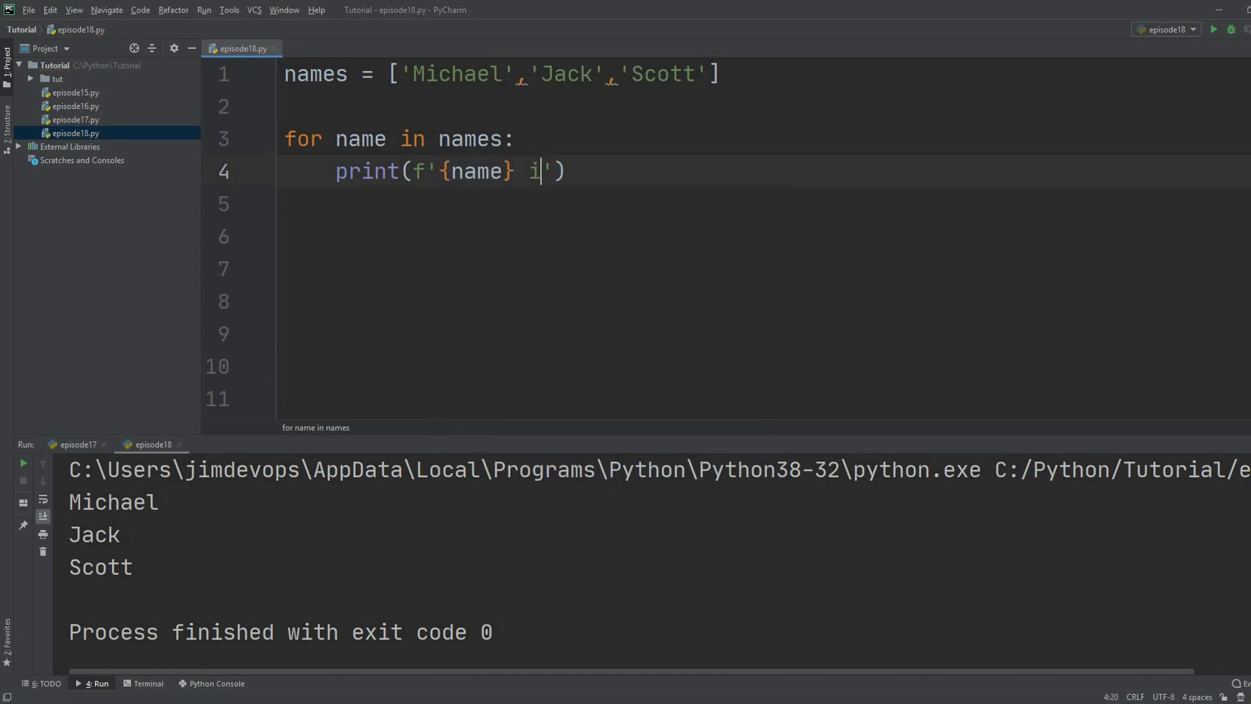
pyautogui.write('s a great p')
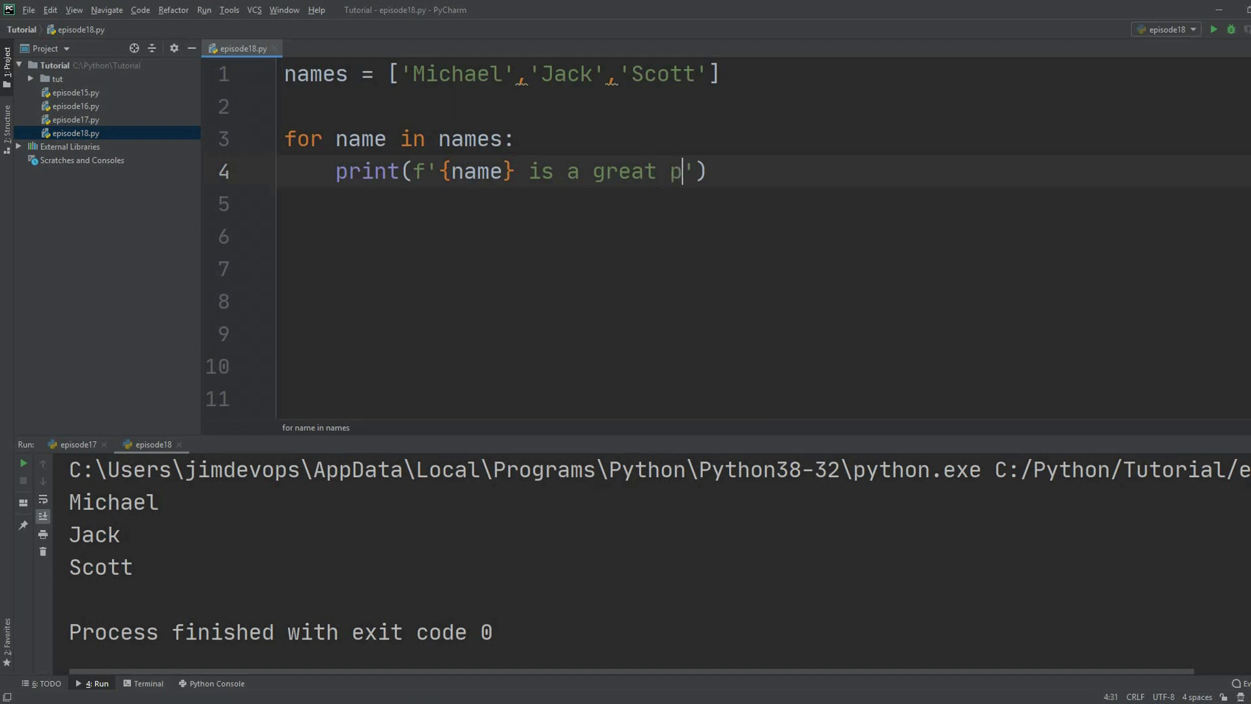
pyautogui.write('layer')
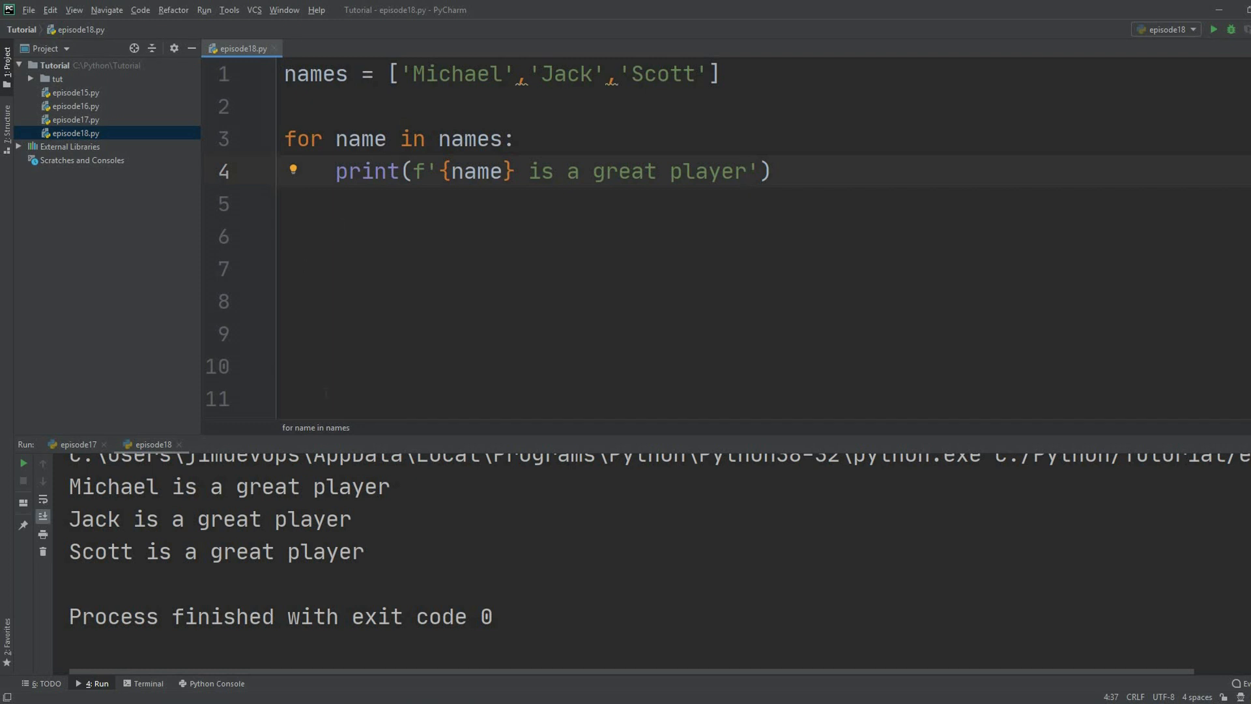
pyautogui.moveTo(232, 486); pyautogui.dragTo(390, 487)
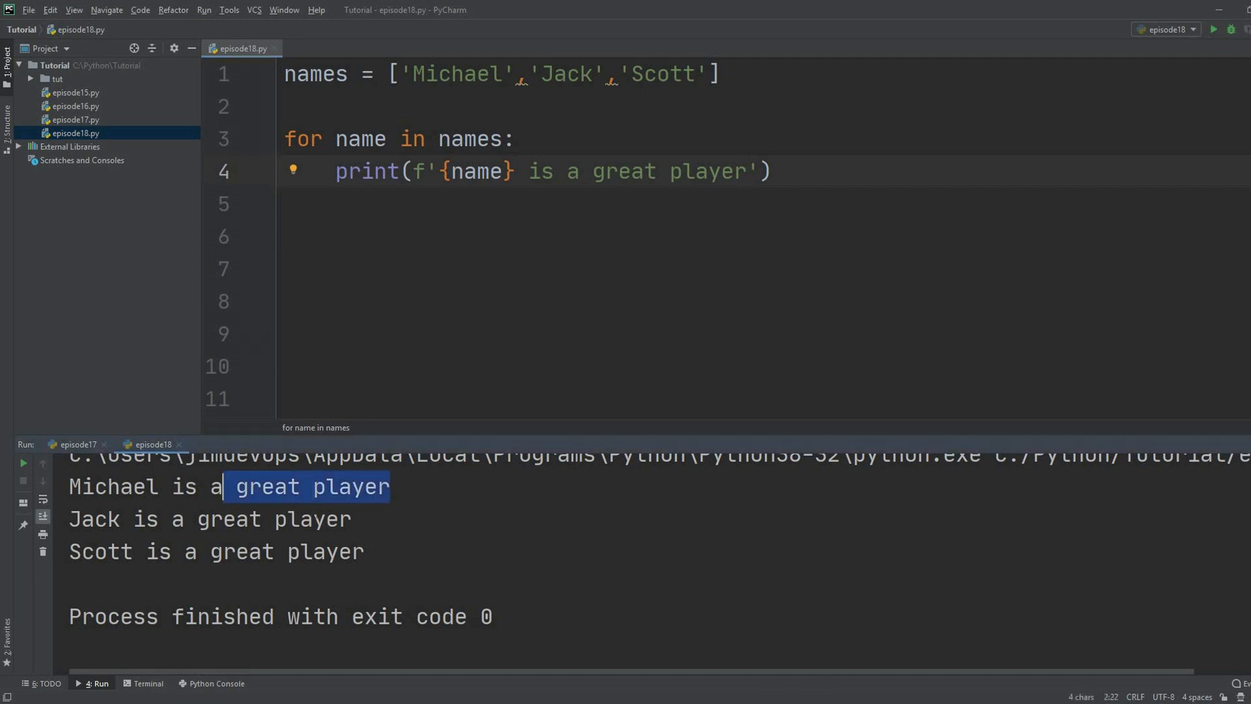
pyautogui.click(365, 552)
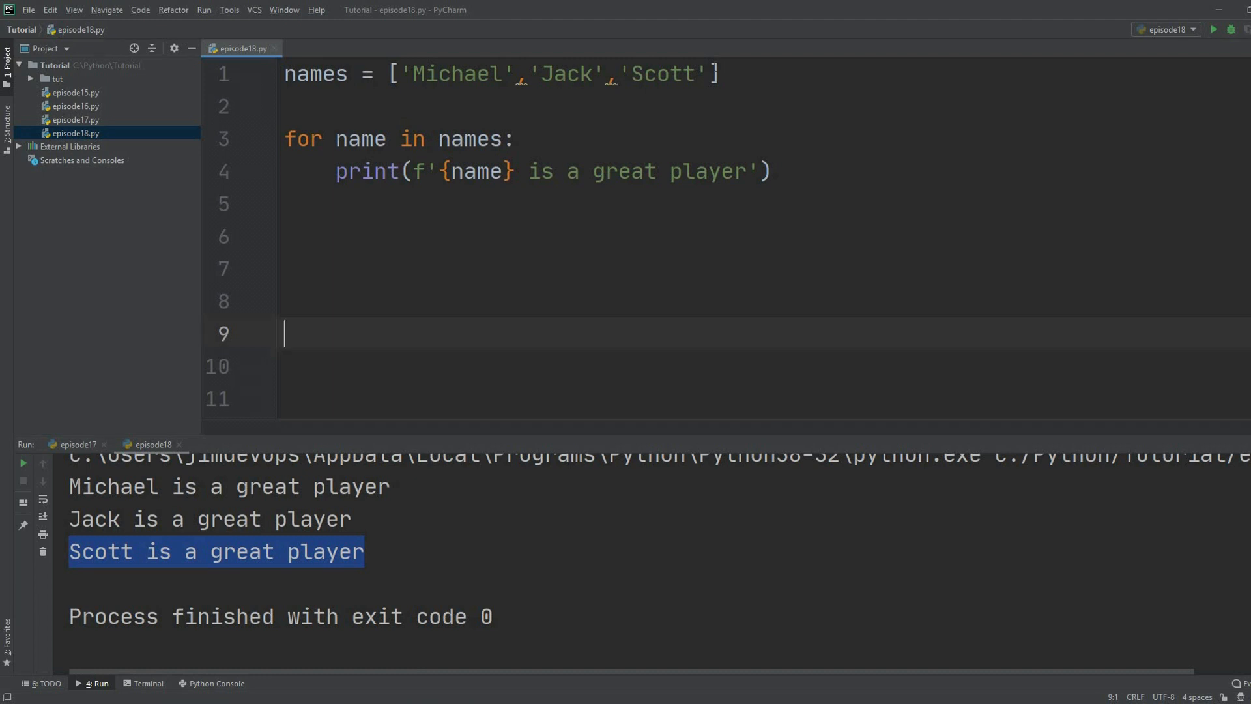
pyautogui.click(710, 73)
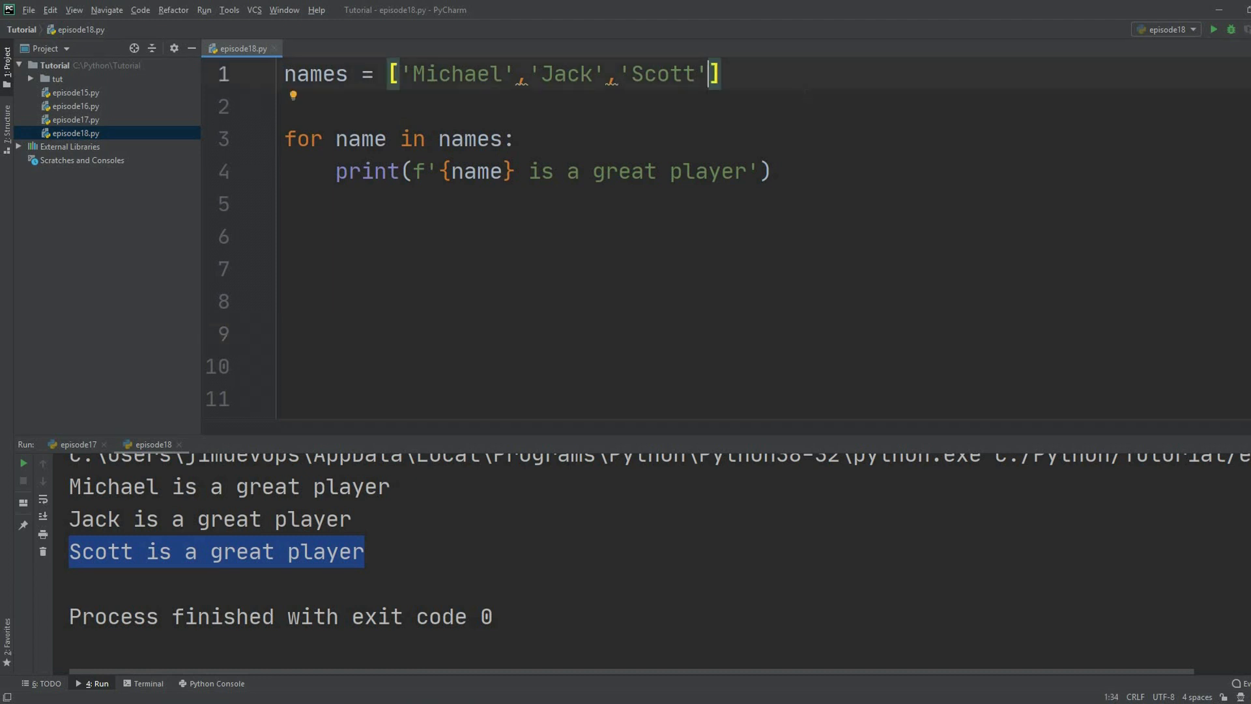
# Append "Jim" after Scott in the names list.
pyautogui.write(',')
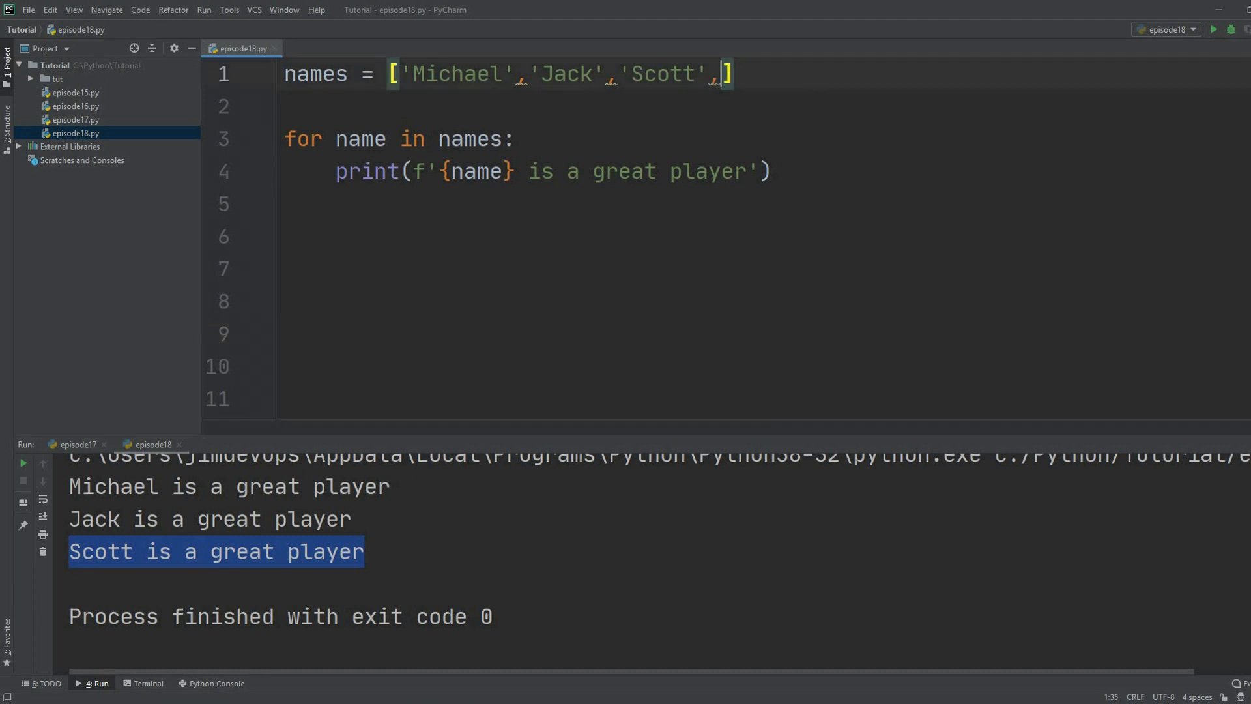
pyautogui.write('"Jim"')
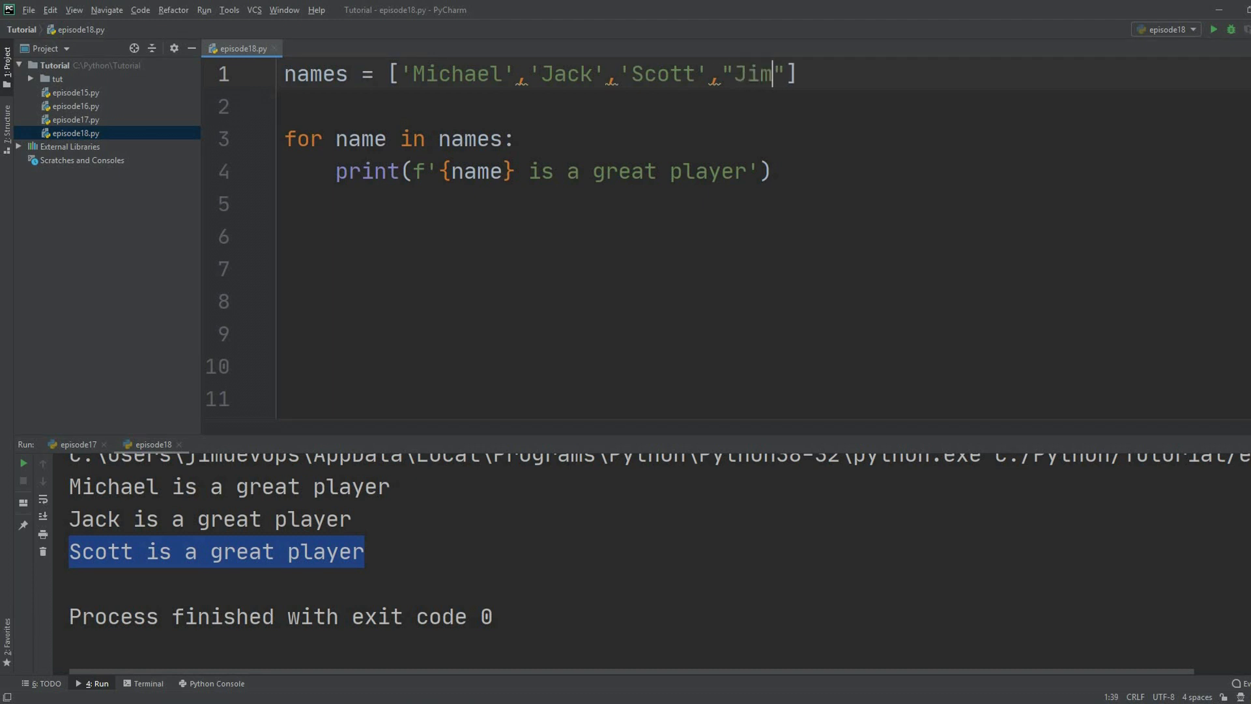